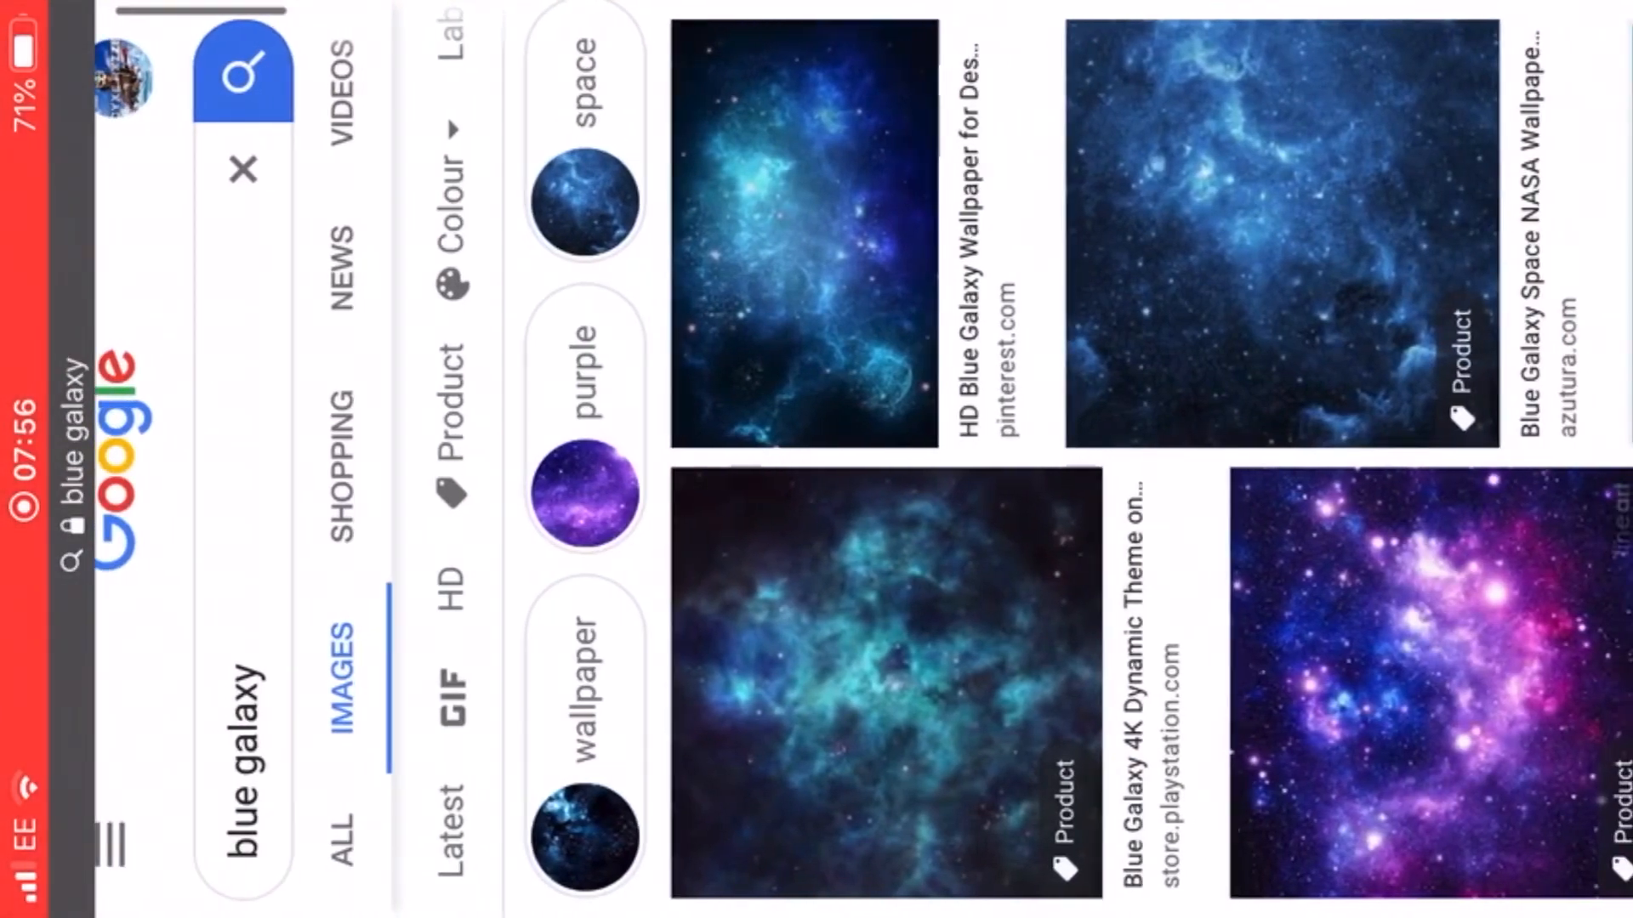
Leave the 'blue galaxy' Google Images results in Safari and return to the home screen.
{"action": "left_click", "coordinate": [802, 229]}
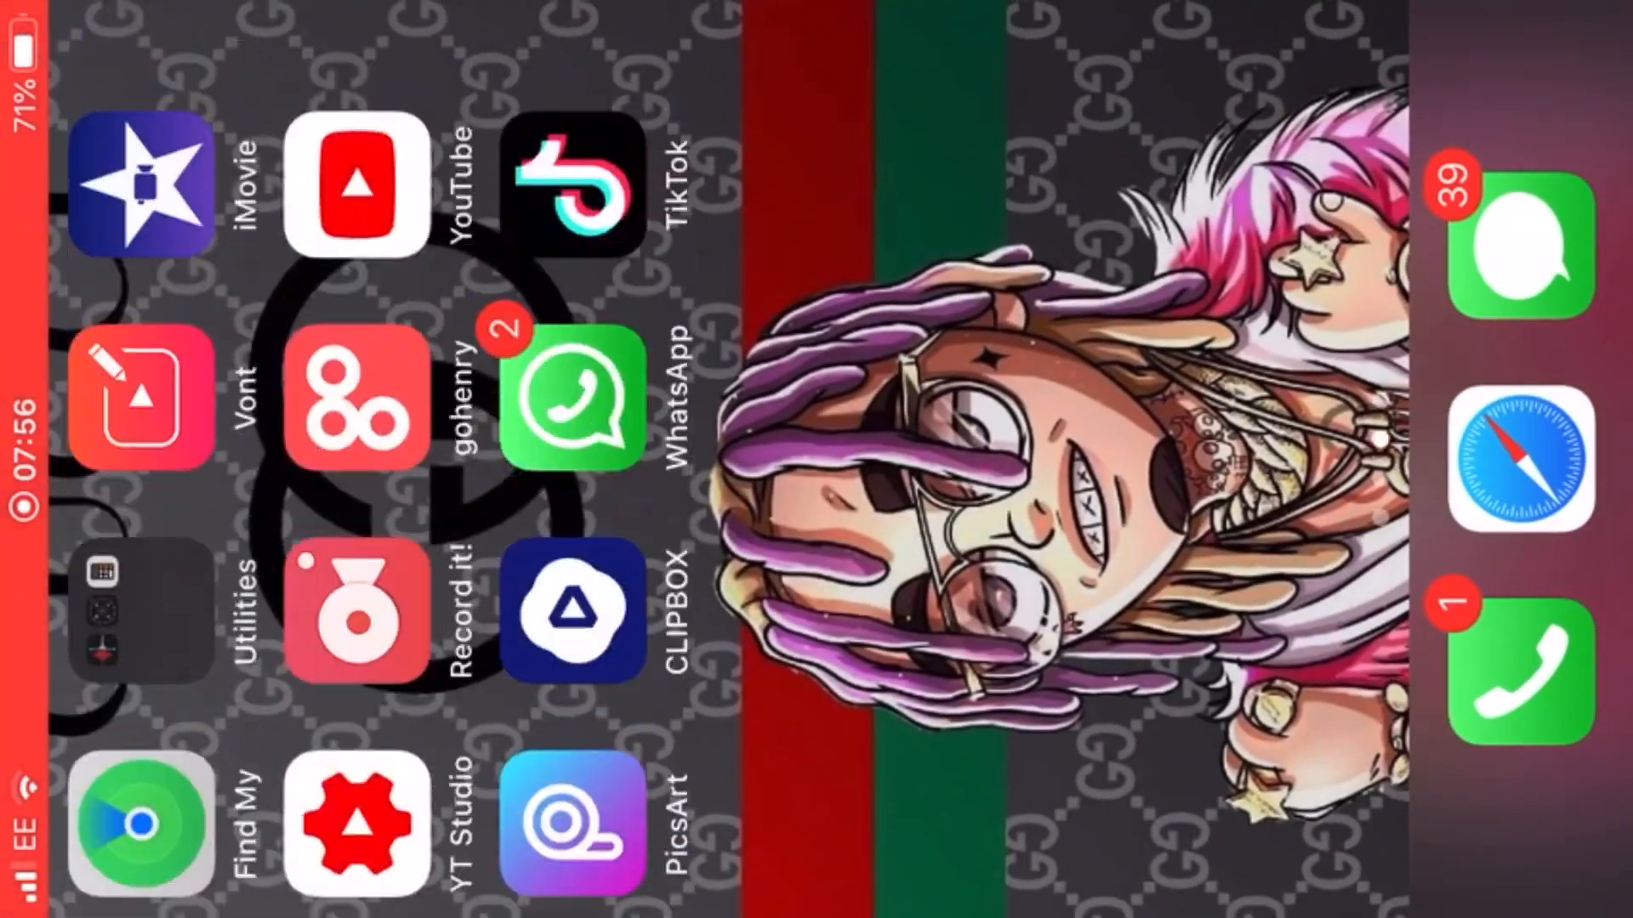
{"action": "left_click", "coordinate": [144, 193]}
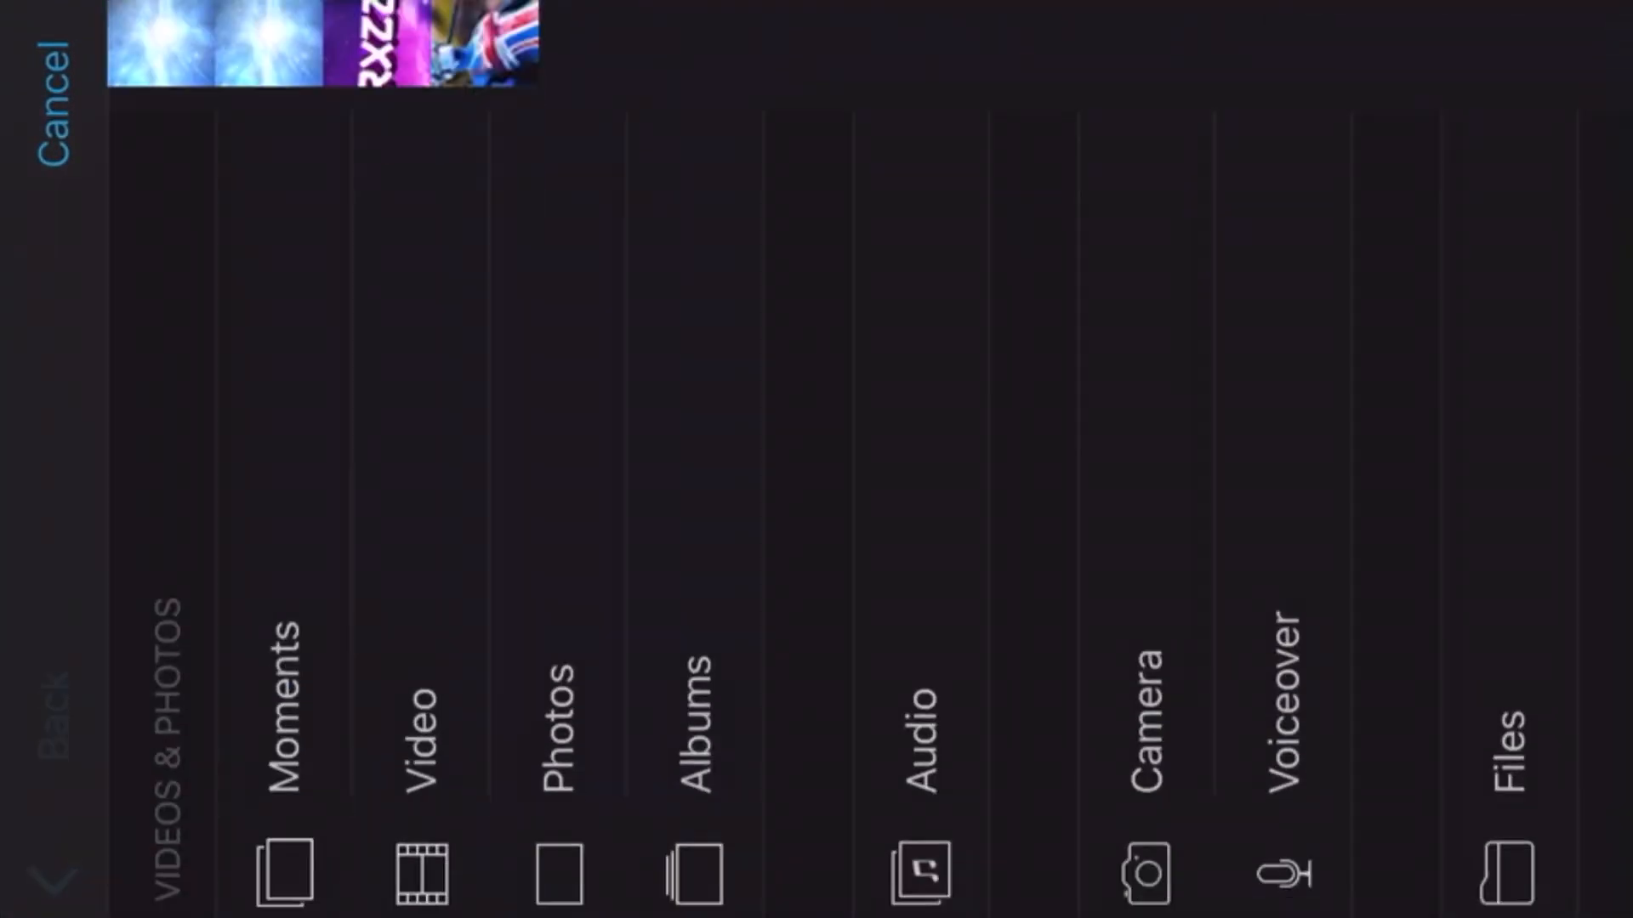
Open Video in iMovie's media browser to show the Recently Added clips.
{"action": "left_click", "coordinate": [419, 729]}
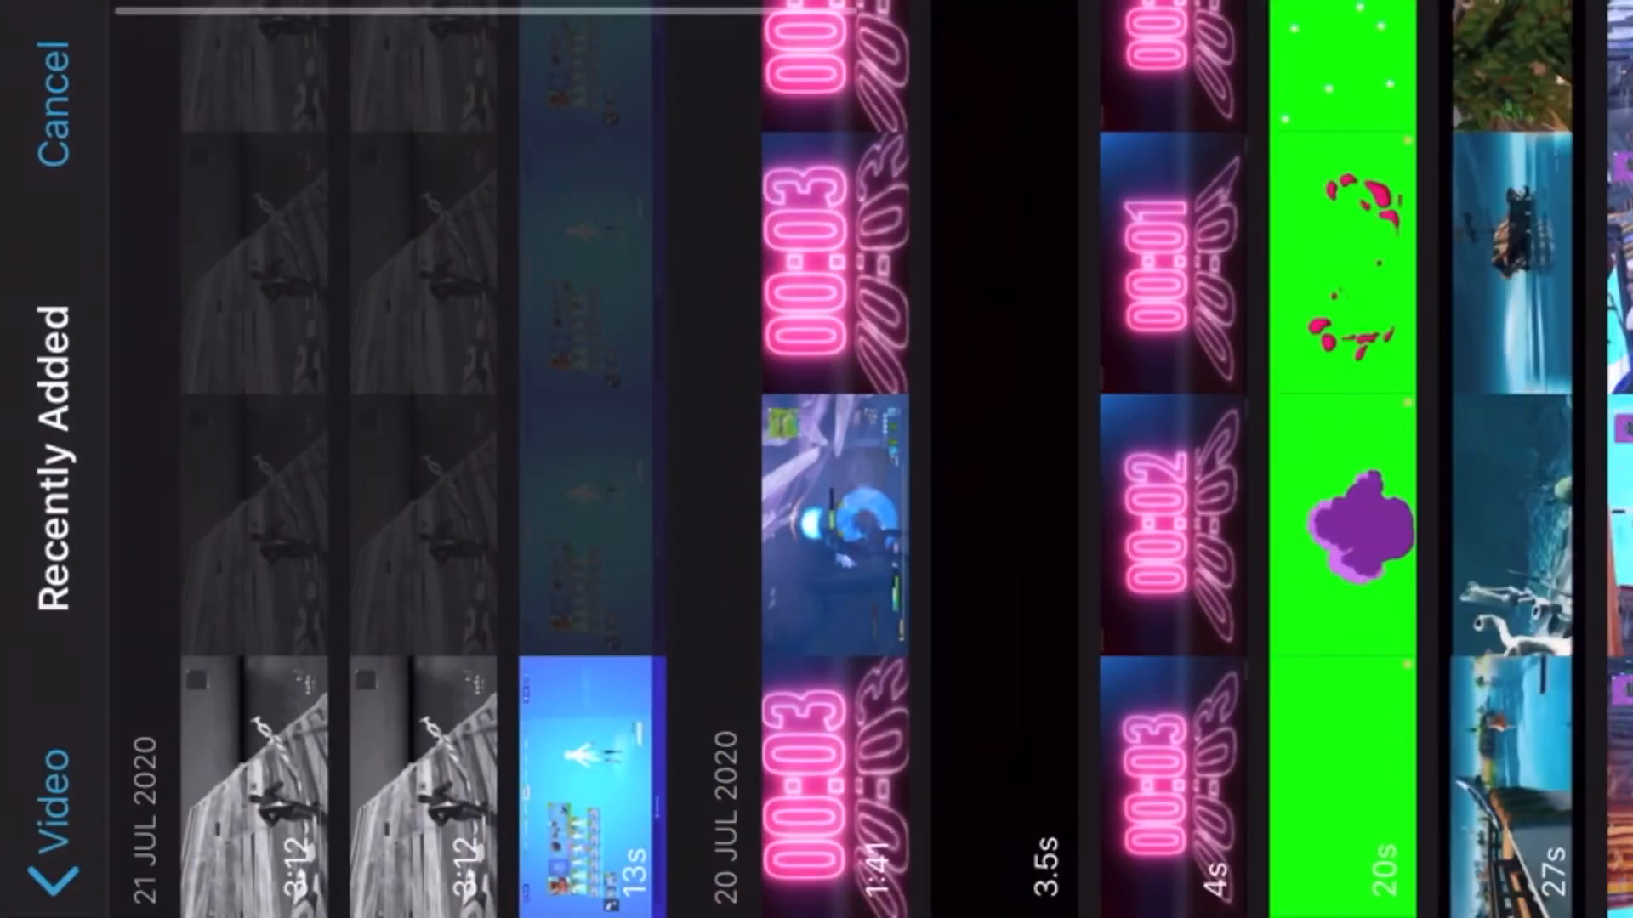